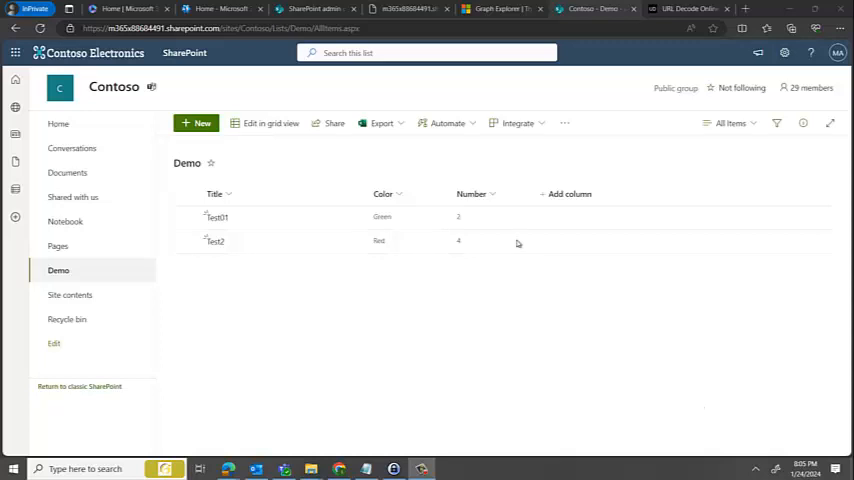
mouse_move(444, 174)
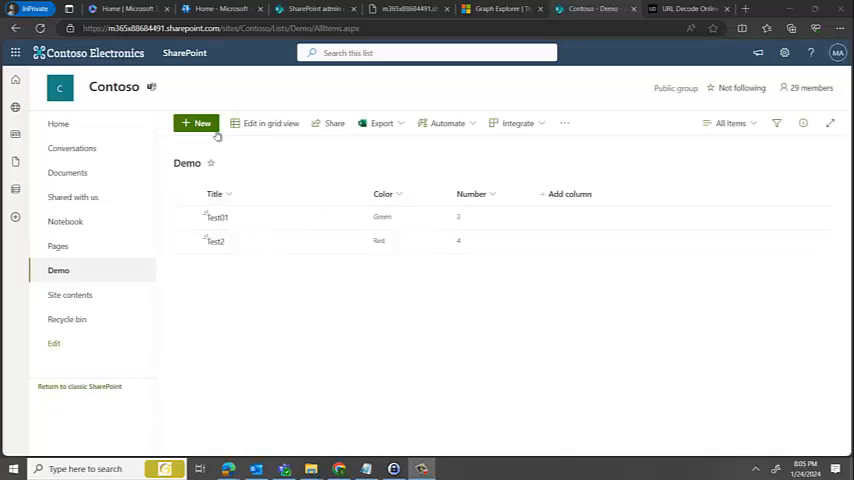
Step: Add a new Demo list item Test001 with colour Green and number 4 and save it
click(196, 122)
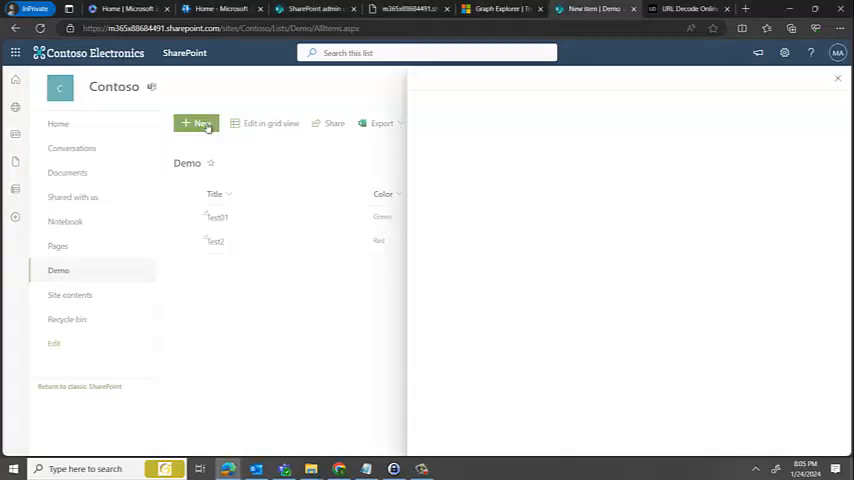
click(196, 122)
text(Test001)
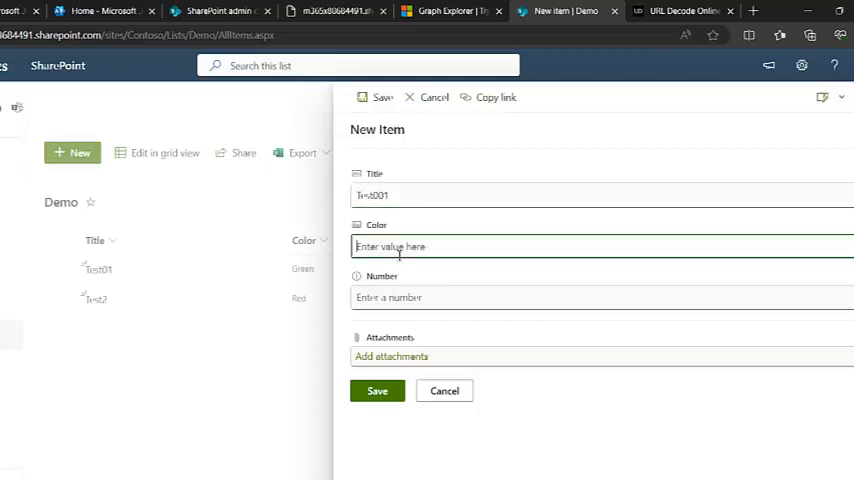
text(Green)
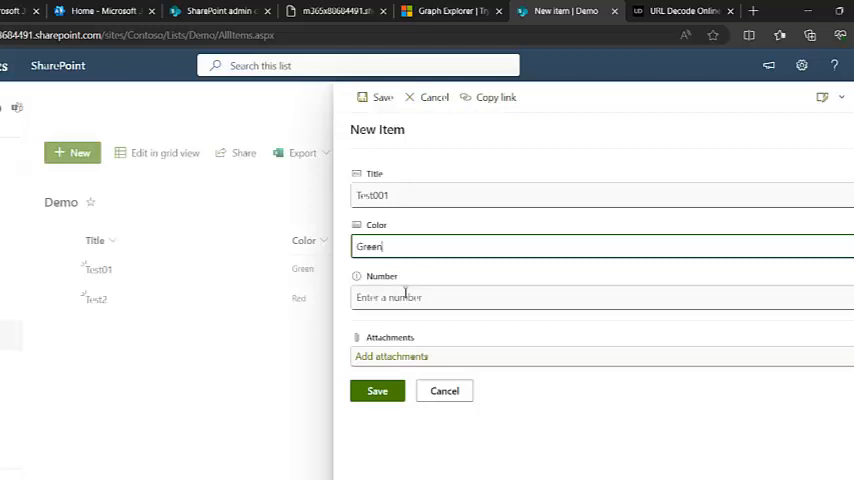
text(4)
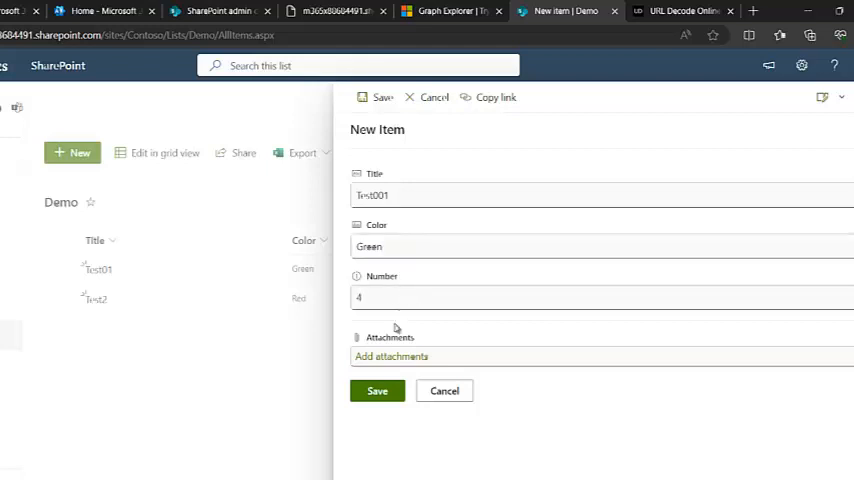
click(376, 390)
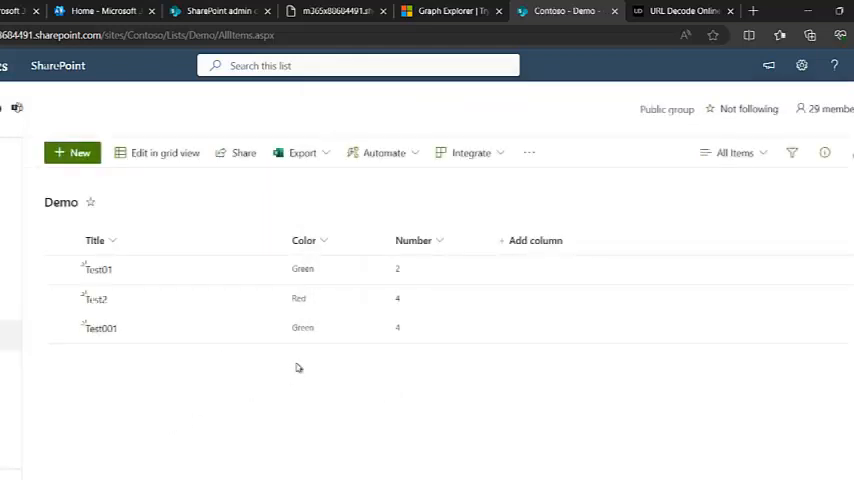
Step: Add Demo001 with colour Pink and number 1 via grid view, then exit grid editing
click(72, 152)
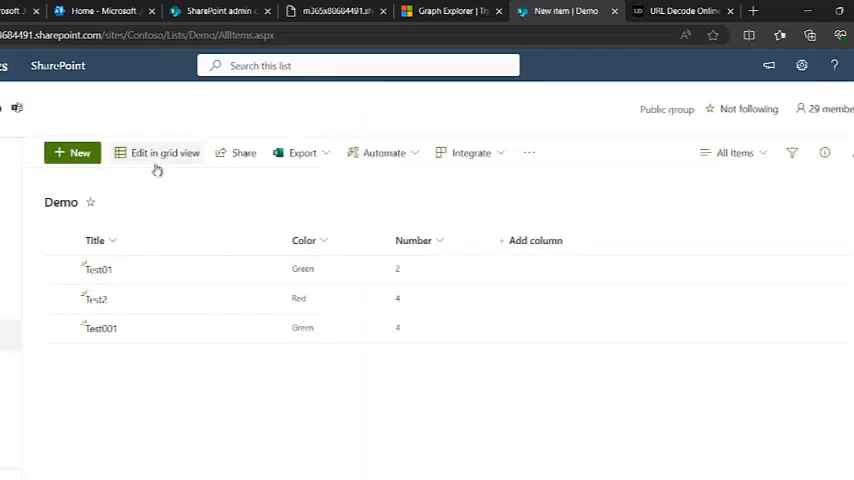
click(164, 152)
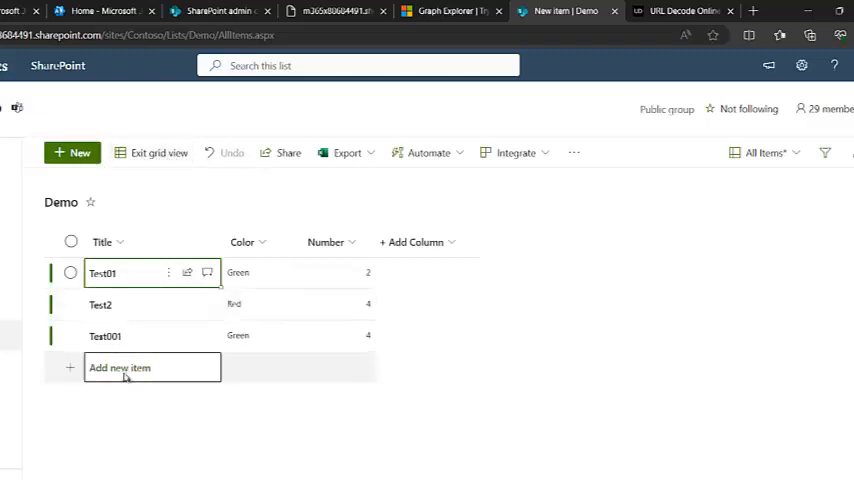
click(124, 368)
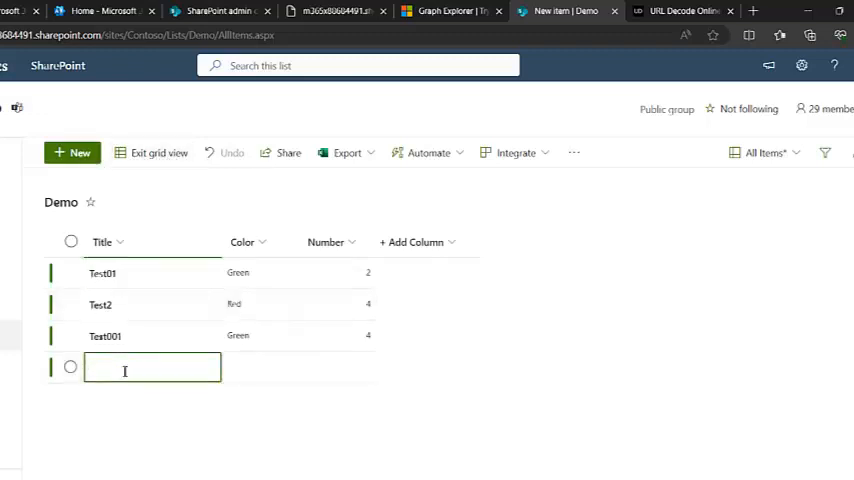
text(Demo001)
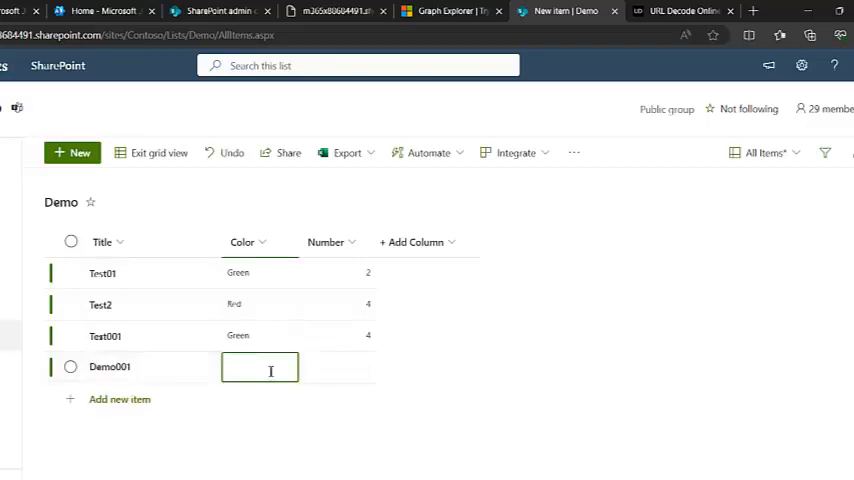
text(Pink)
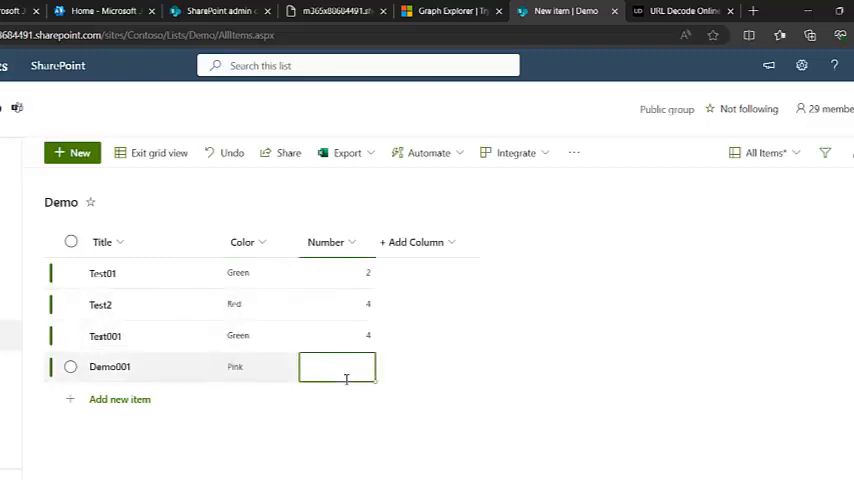
text(1)
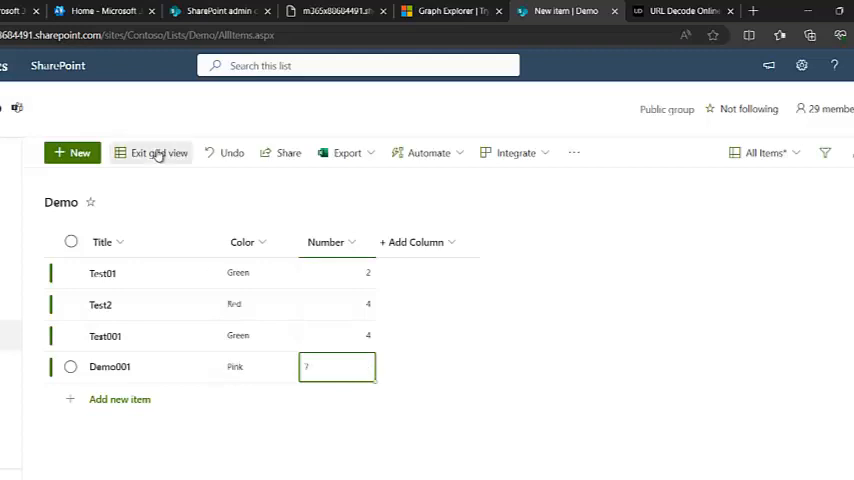
click(160, 152)
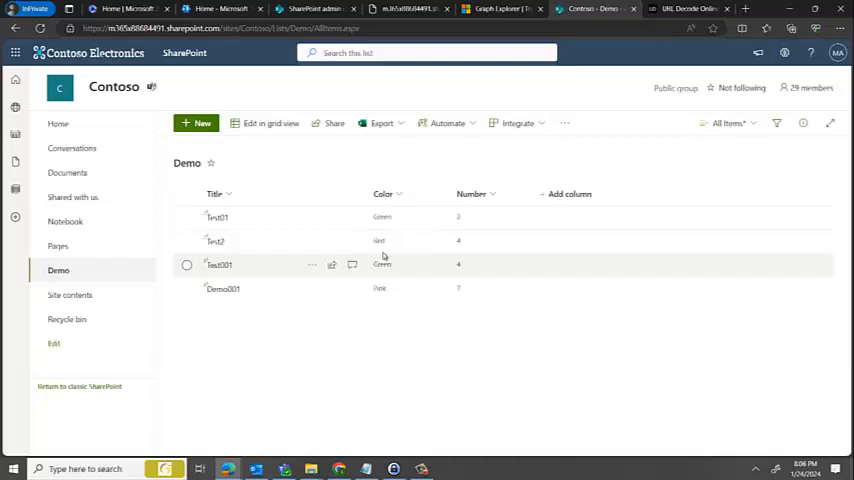
Step: Edit the Graph Explorer request URL and select the site ID within it
click(500, 8)
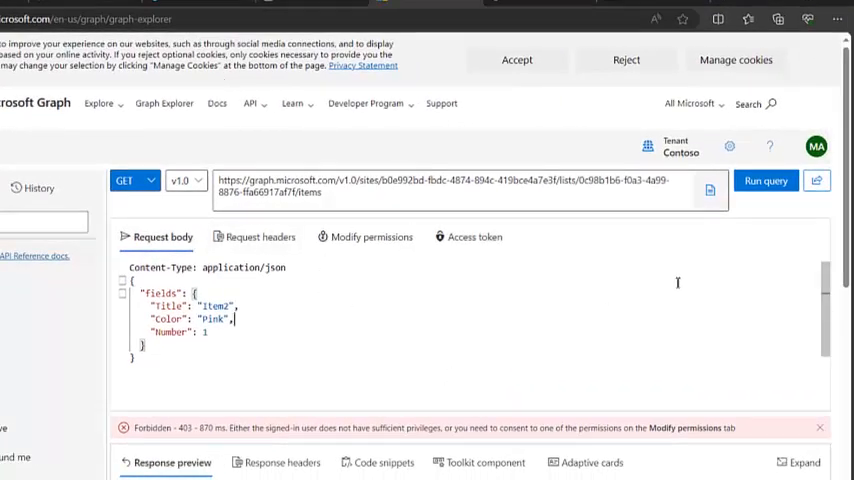
click(816, 146)
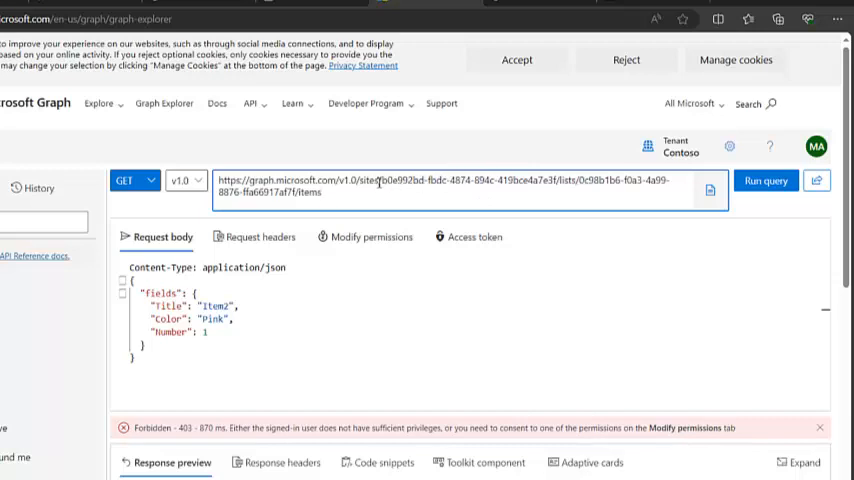
drag(384, 180, 532, 180)
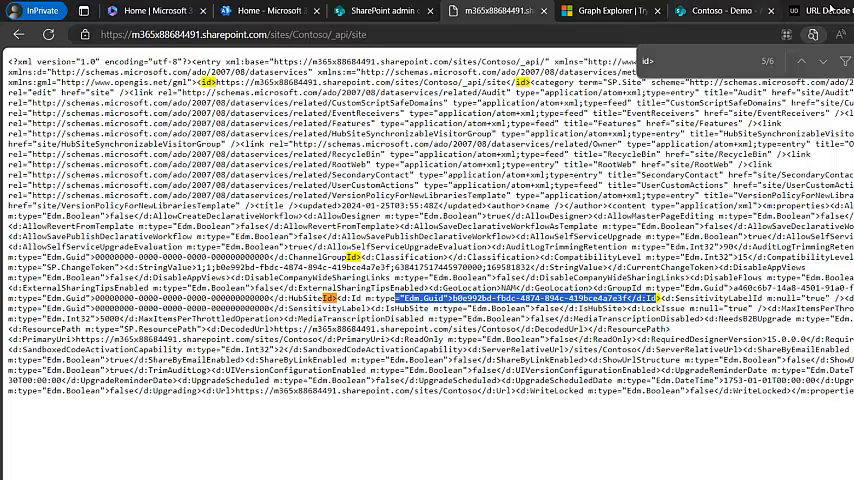
Step: Open the Demo list's settings page from the SharePoint site settings panel
click(718, 12)
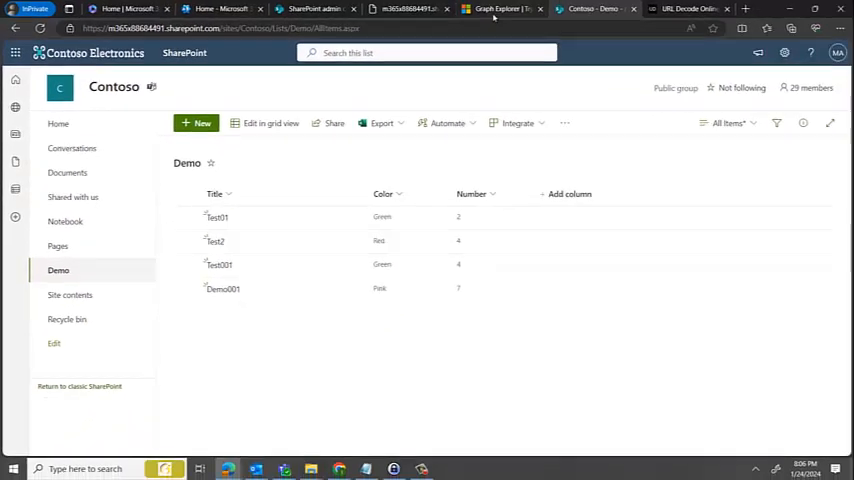
click(500, 8)
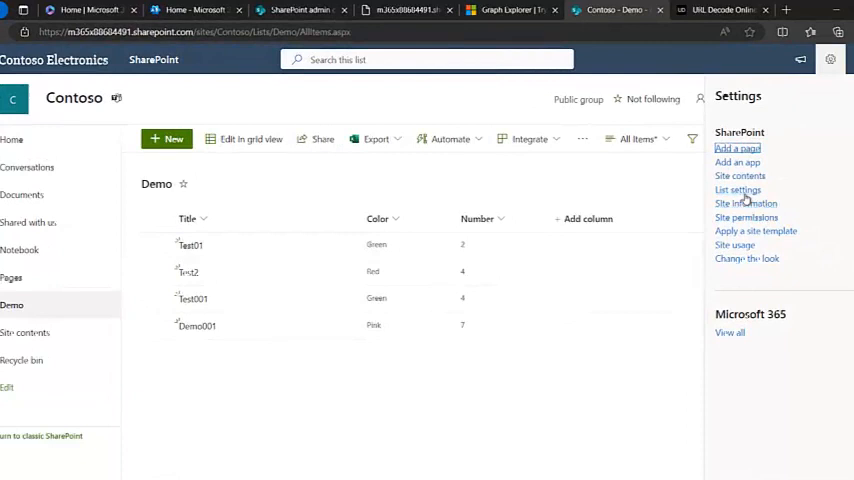
click(738, 190)
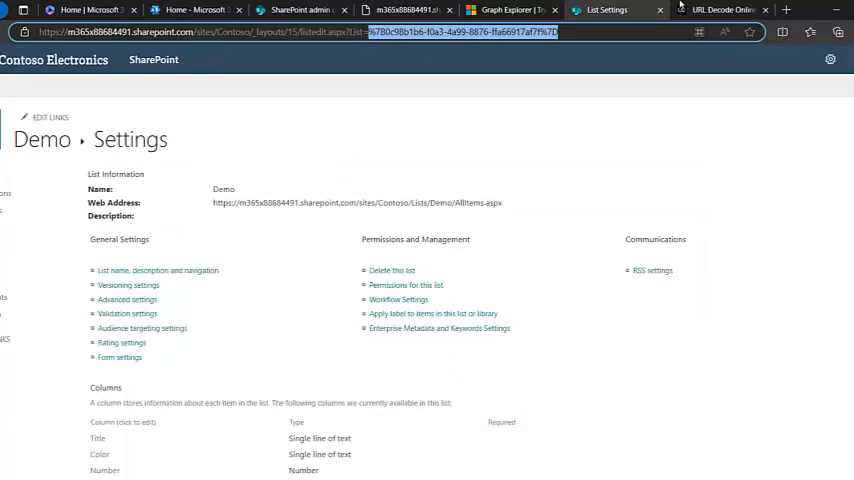
Step: Decode the list ID into a plain GUID, select it, and return to Graph Explorer
click(722, 10)
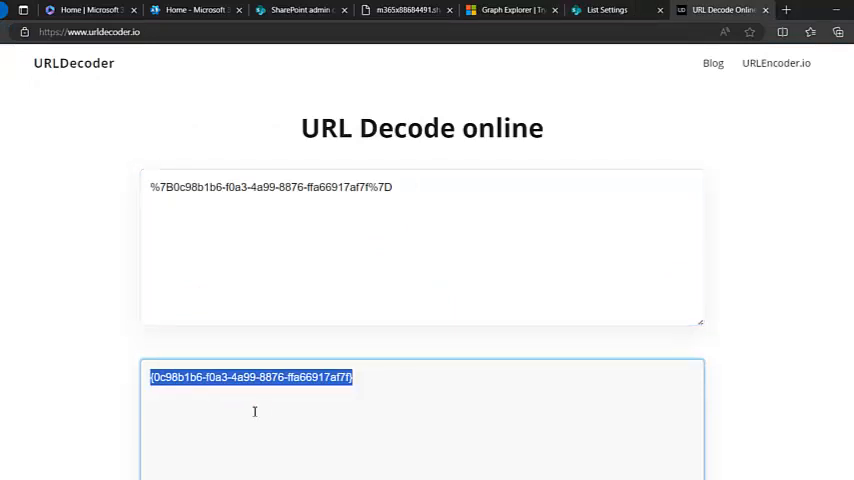
click(276, 386)
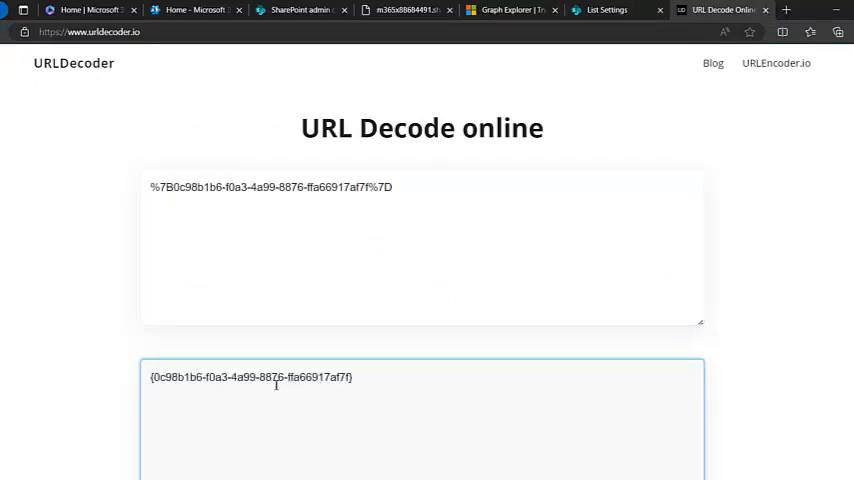
triple_click(250, 376)
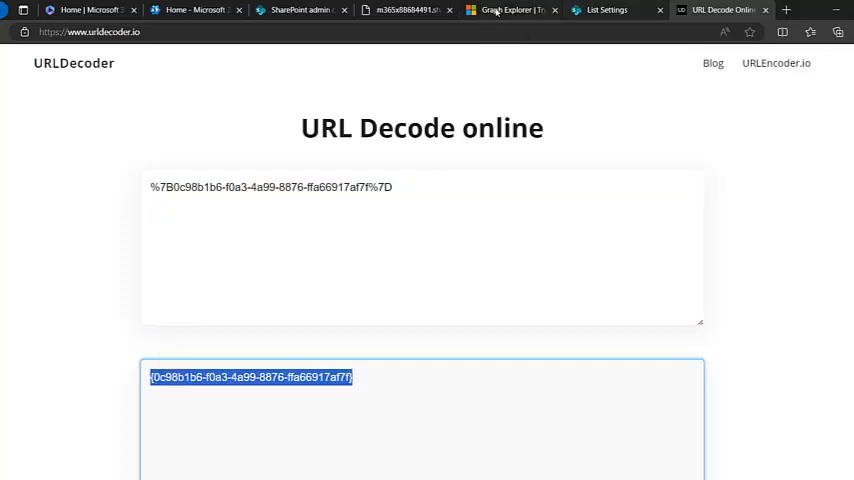
click(510, 10)
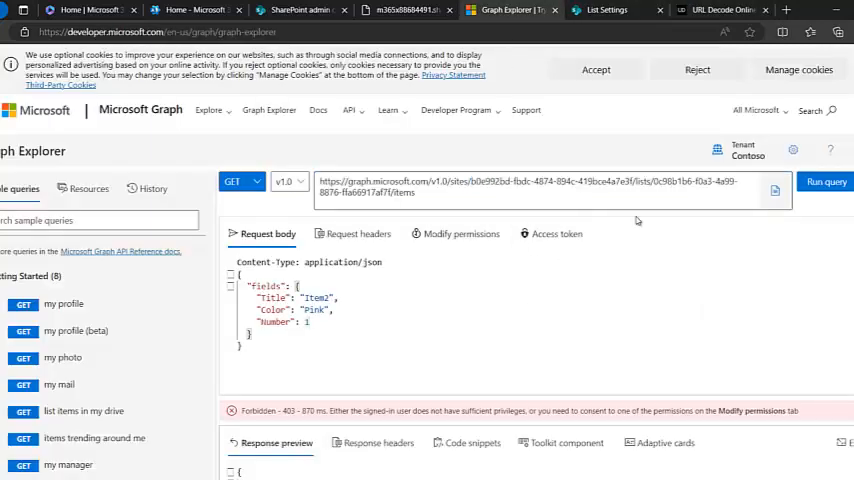
Step: Review required permissions and grant consent for Sites.Read.All
click(826, 180)
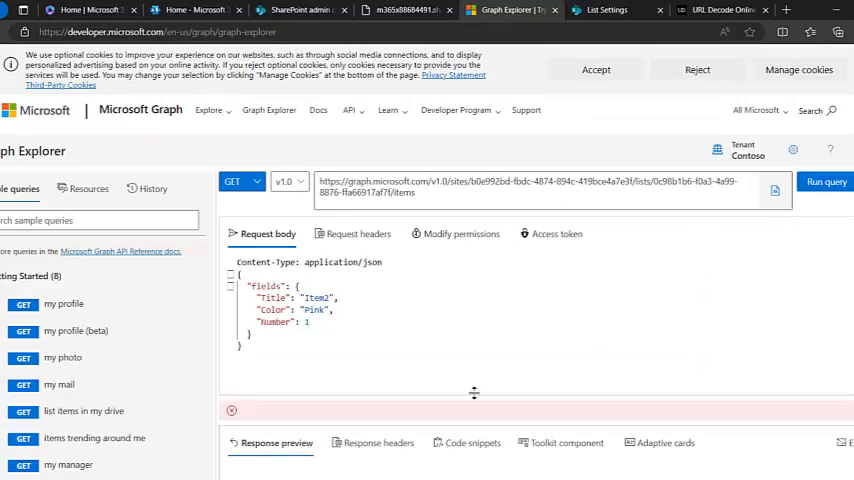
click(824, 180)
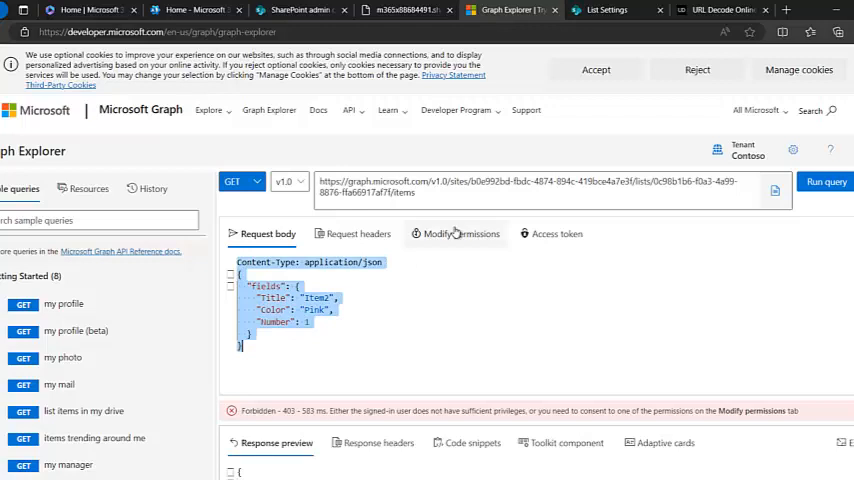
click(462, 232)
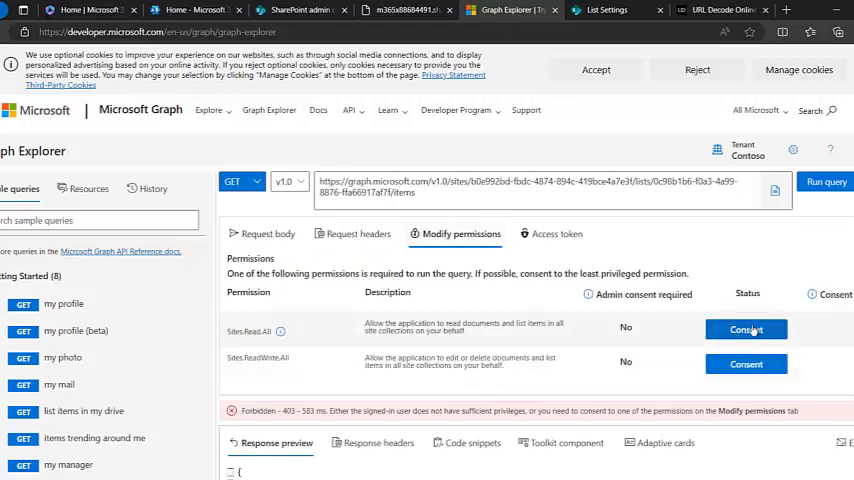
click(746, 328)
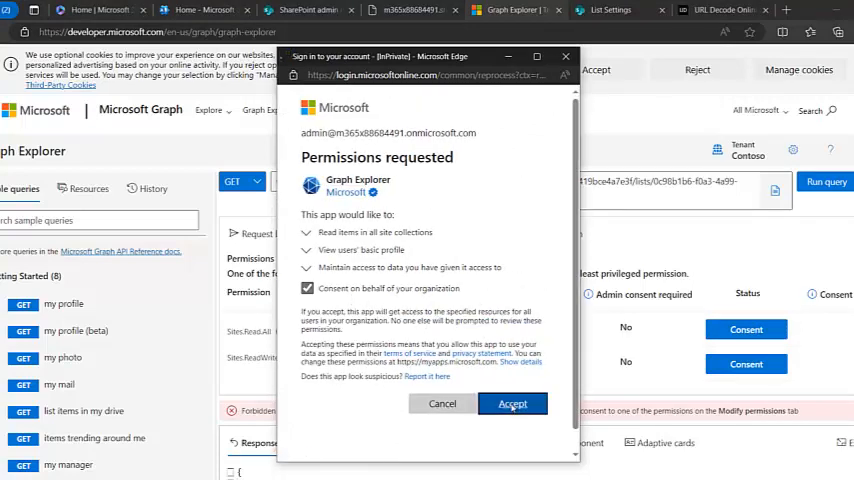
click(512, 404)
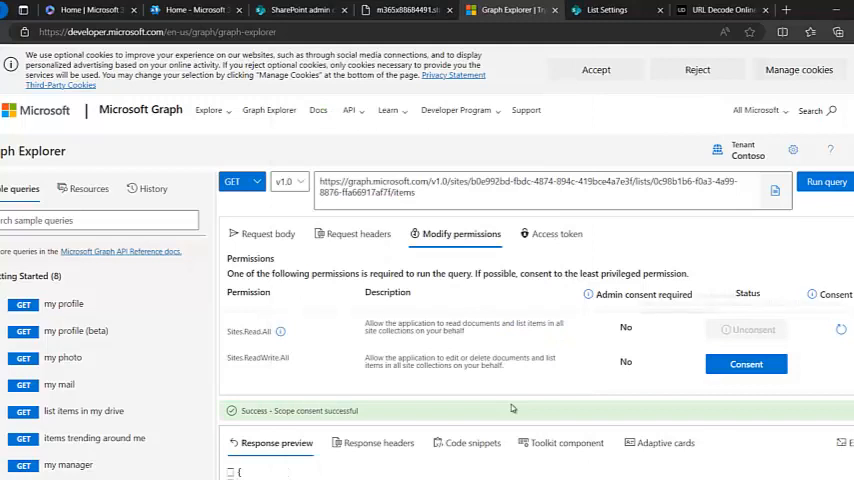
Step: Grant consent for Sites.ReadWrite.All on behalf of the whole organization
click(746, 364)
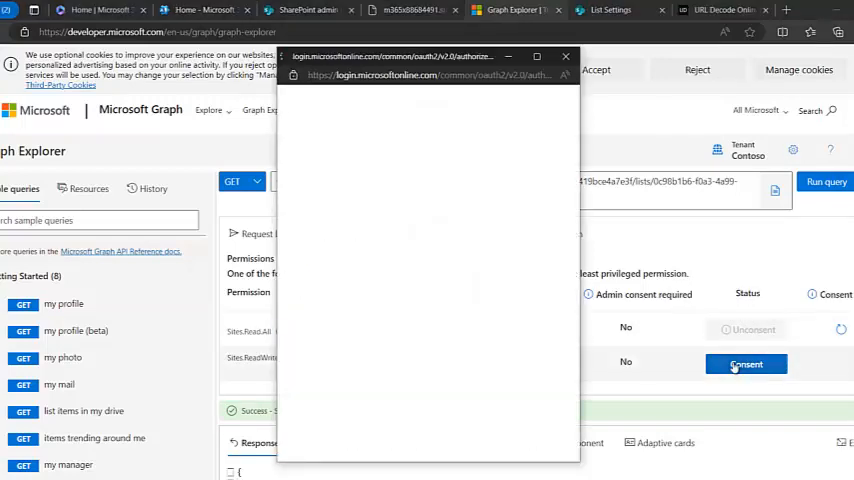
click(746, 364)
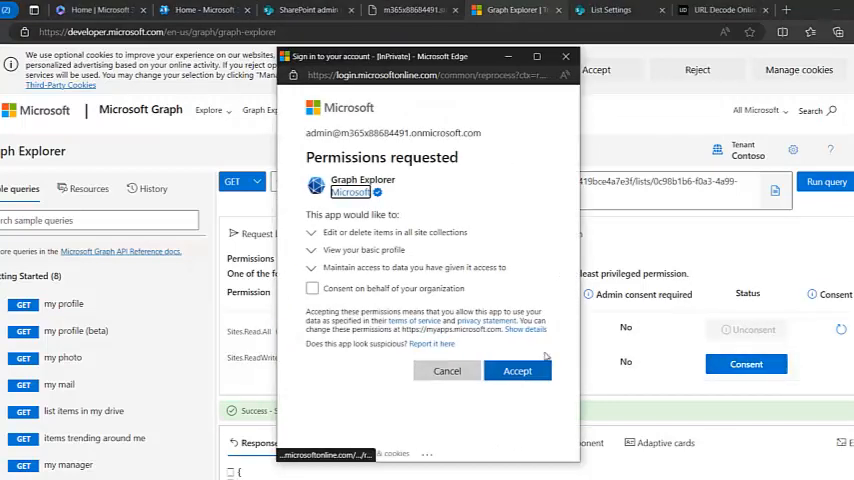
click(308, 288)
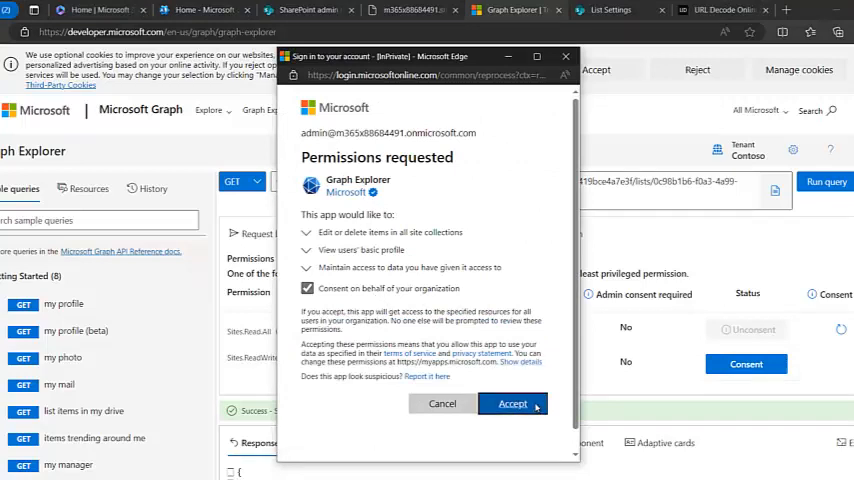
click(512, 404)
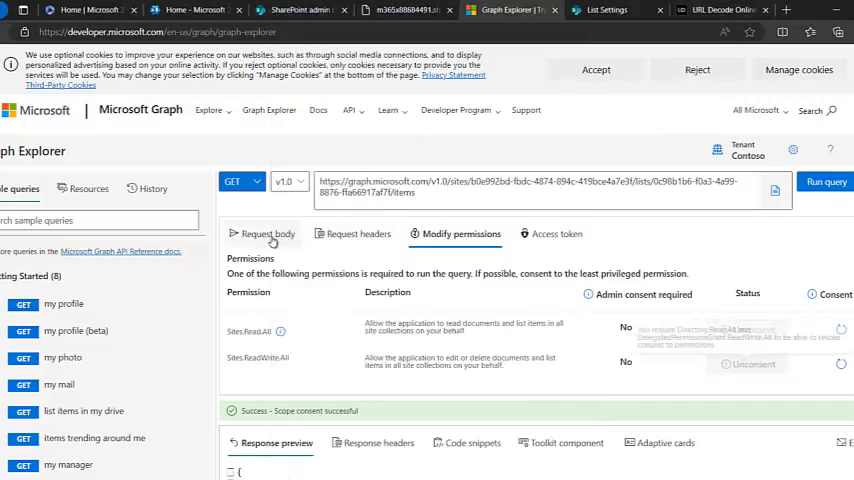
Step: Run the create-item query for the Pink item and check the SharePoint Demo list
click(268, 232)
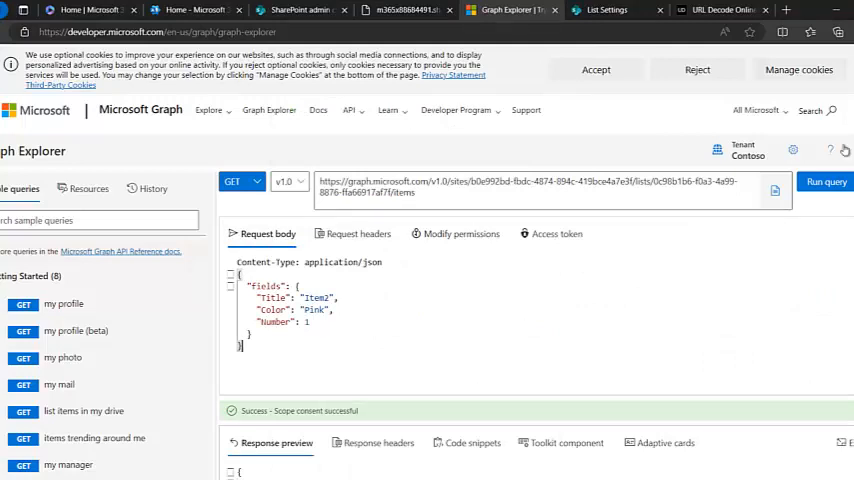
click(824, 180)
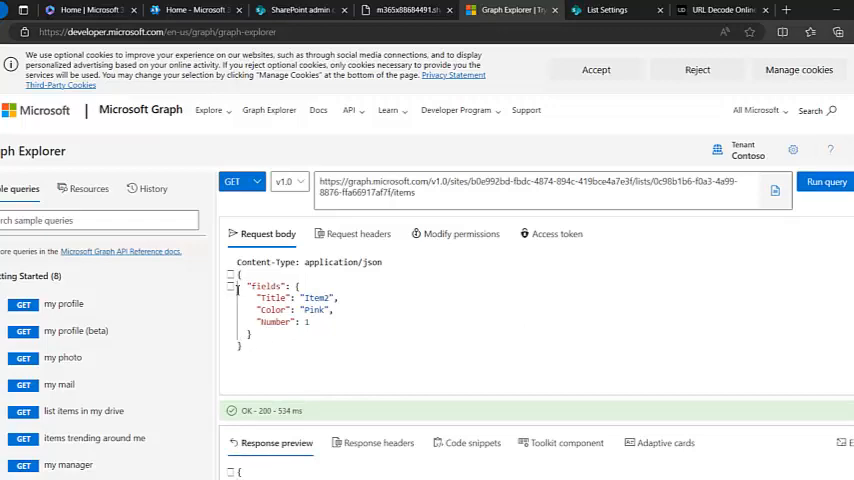
click(604, 8)
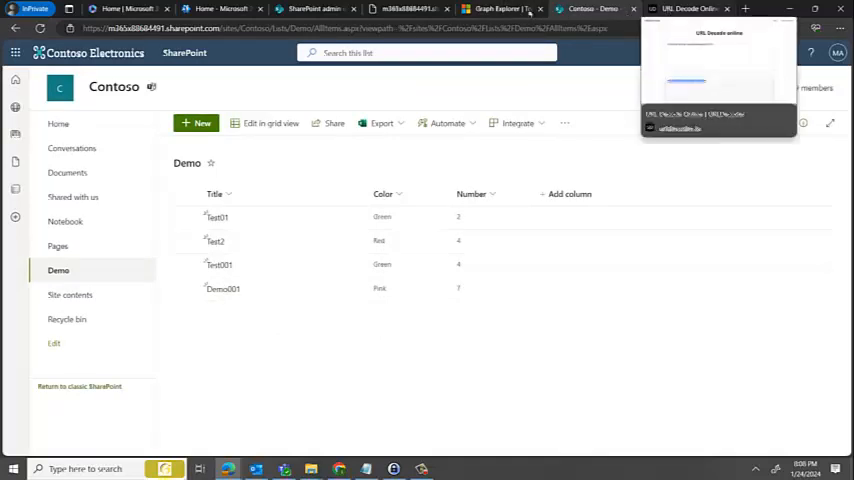
Step: Check the Demo list and decoded list ID, ending on Graph Explorer's OK 200 response
click(500, 8)
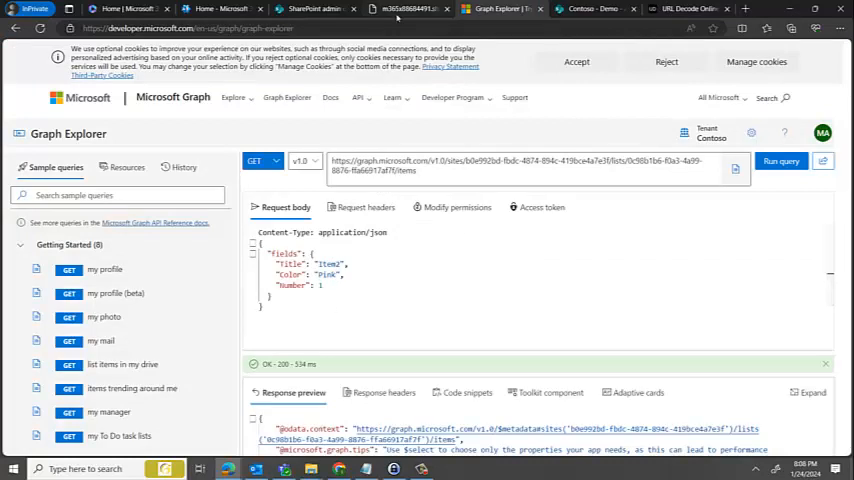
click(584, 8)
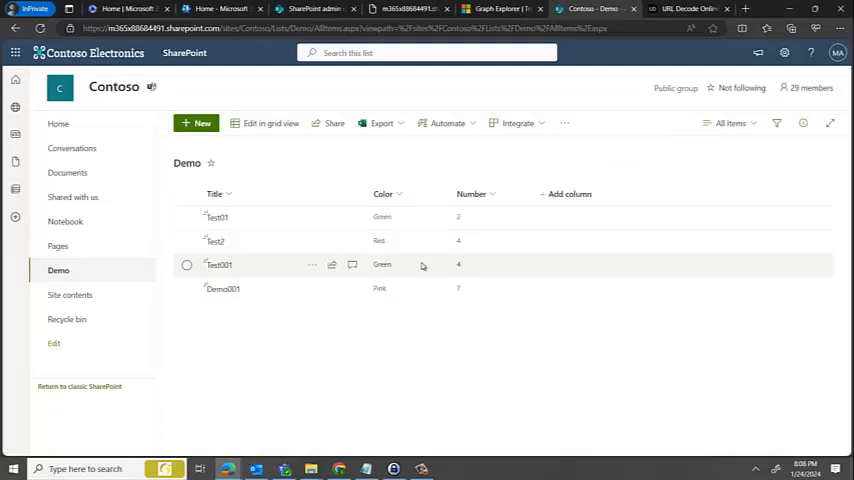
click(688, 8)
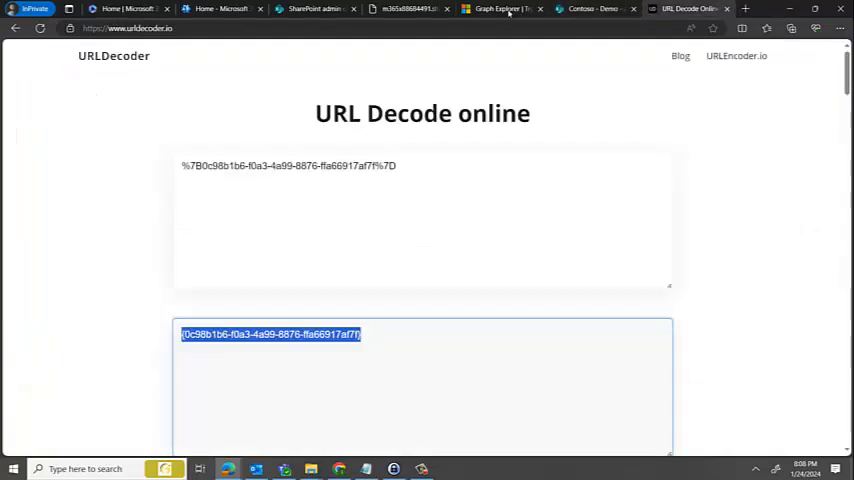
click(500, 8)
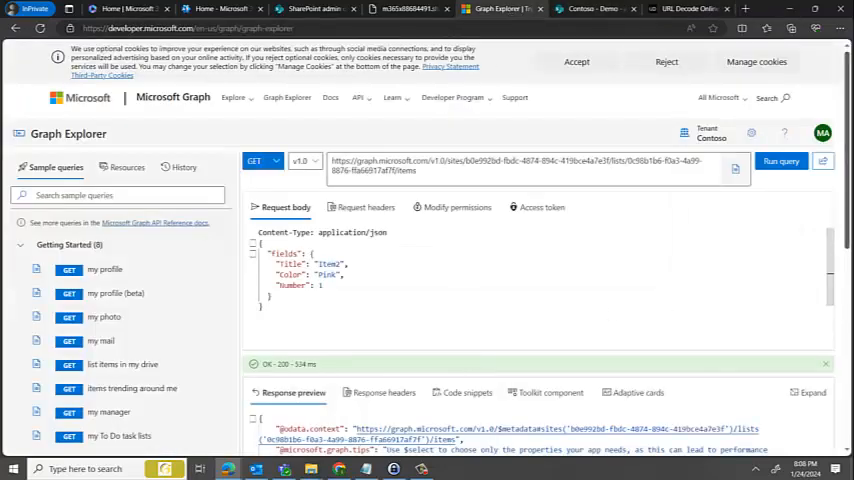
Step: Scroll through the response JSON to review the created item's creator, parent reference and content type
scroll(down, 3)
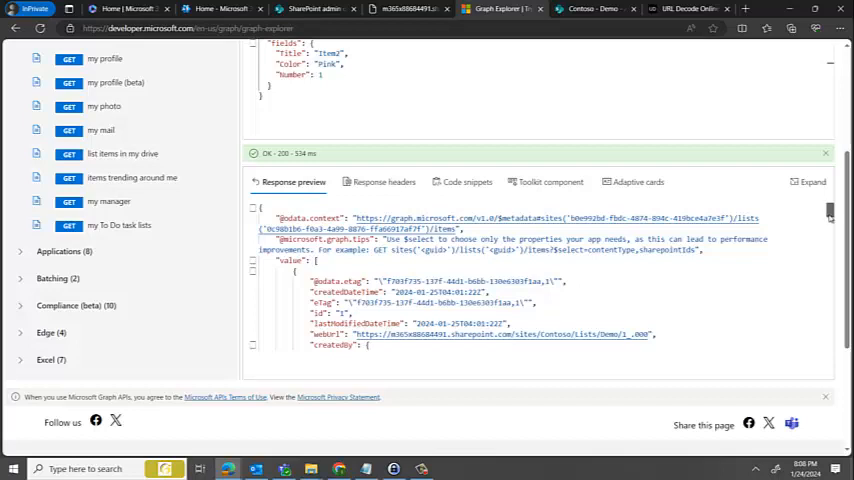
scroll(down, 3)
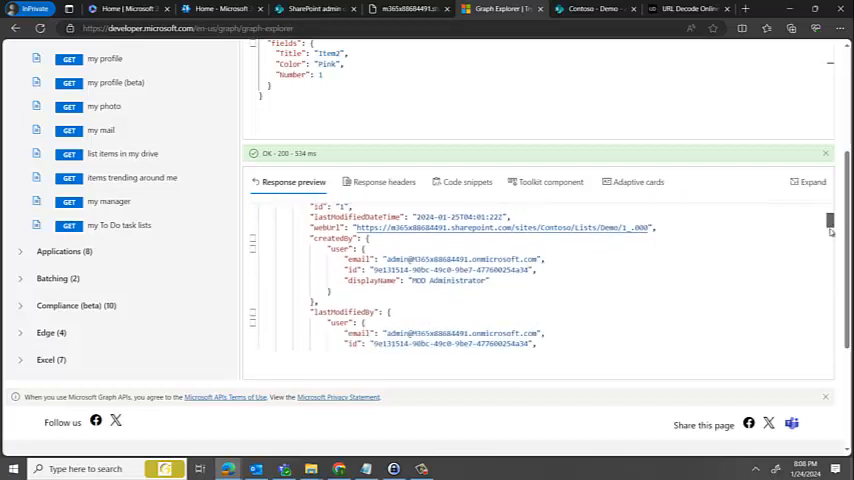
scroll(down, 3)
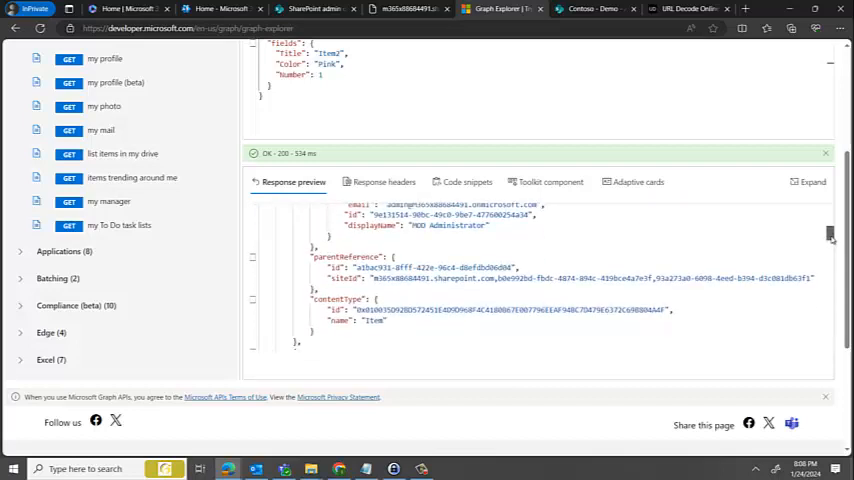
scroll(down, 3)
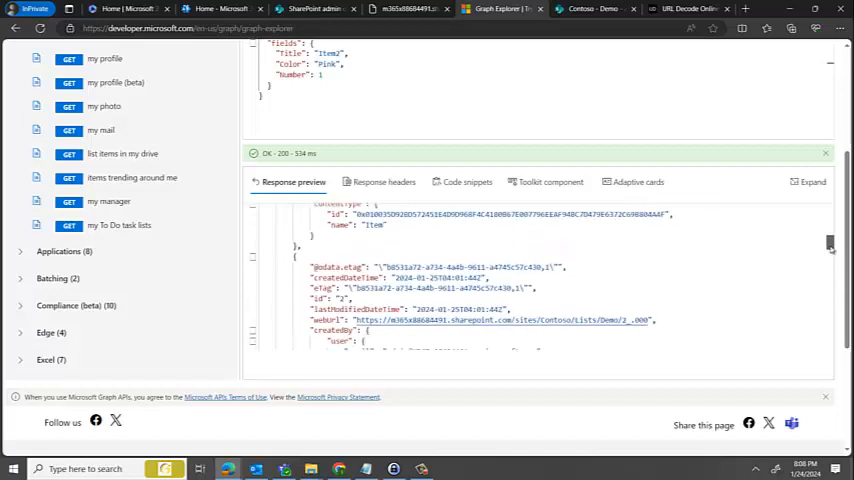
scroll(down, 3)
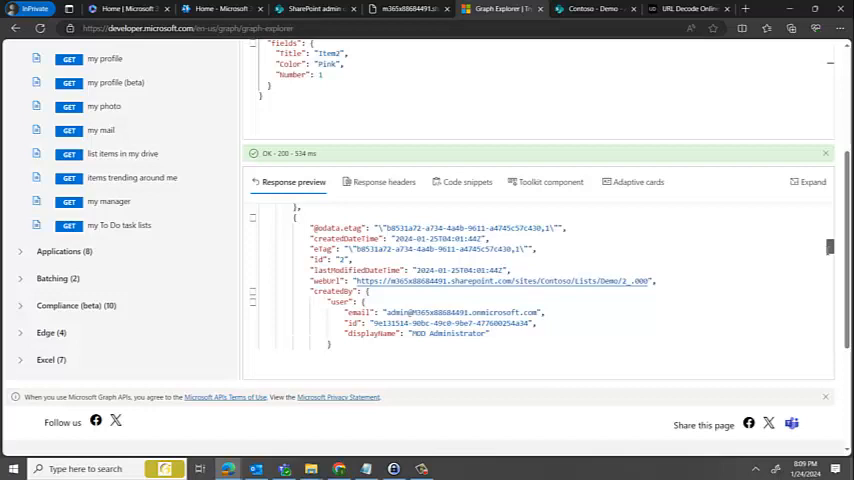
mouse_move(610, 280)
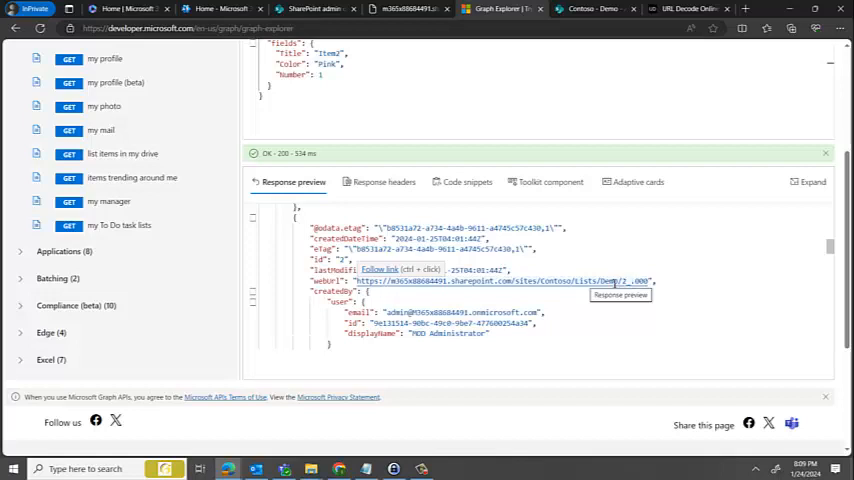
mouse_move(716, 282)
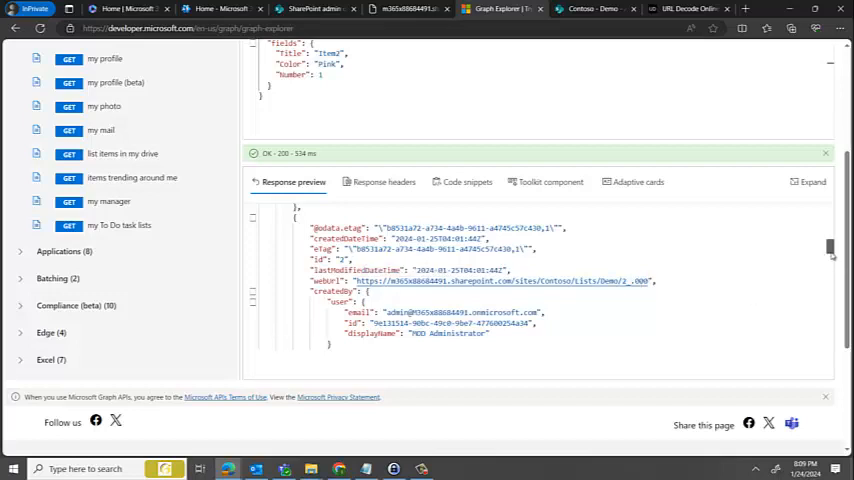
scroll(down, 3)
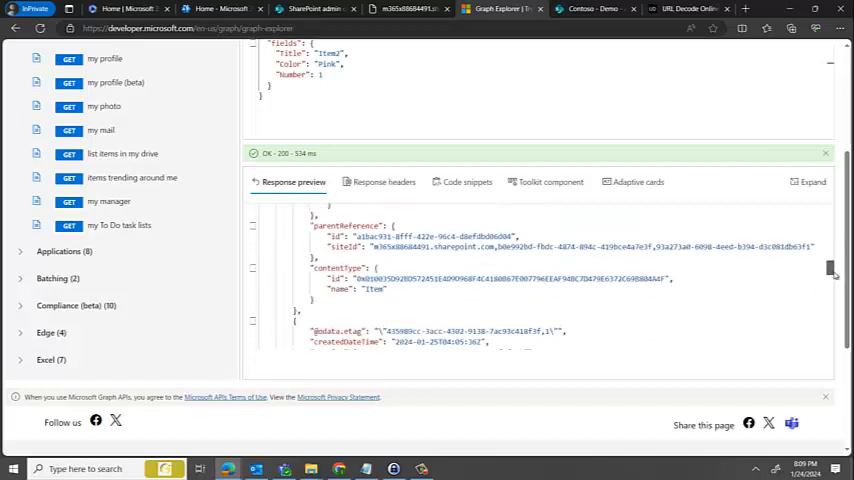
scroll(down, 3)
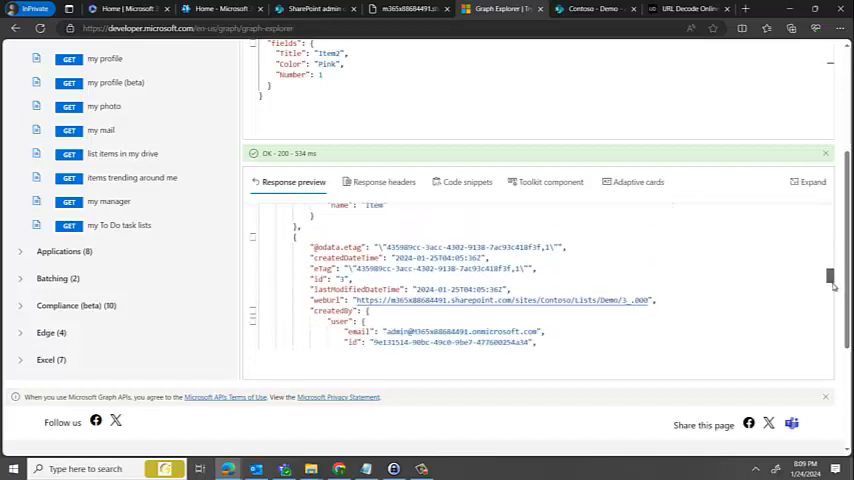
scroll(down, 3)
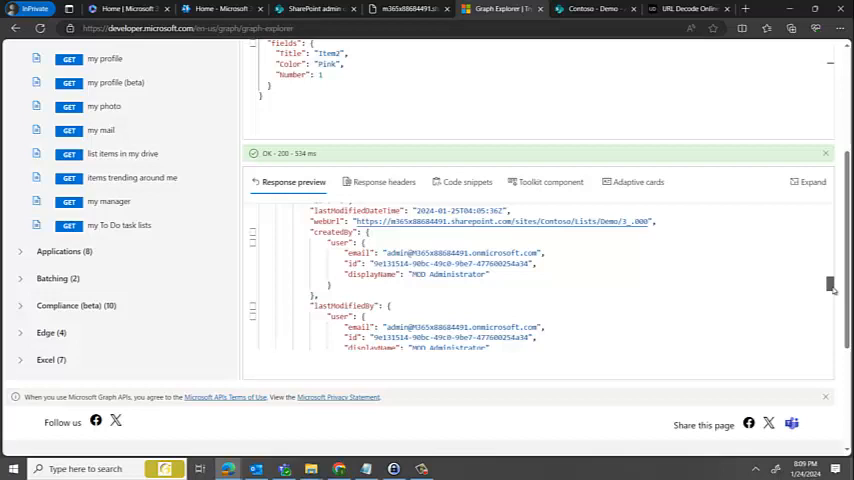
scroll(down, 3)
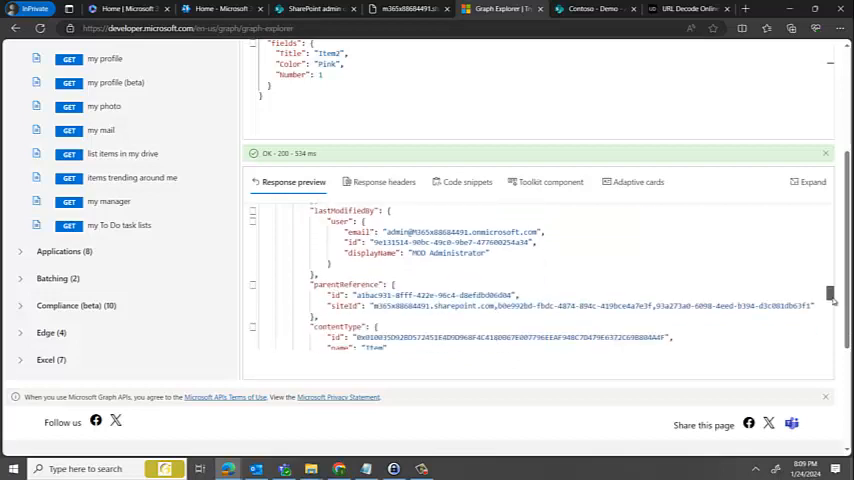
scroll(down, 3)
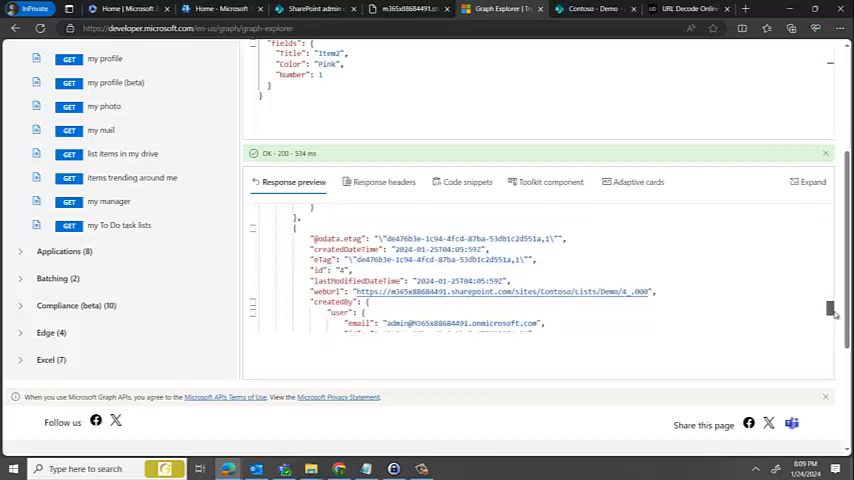
scroll(down, 3)
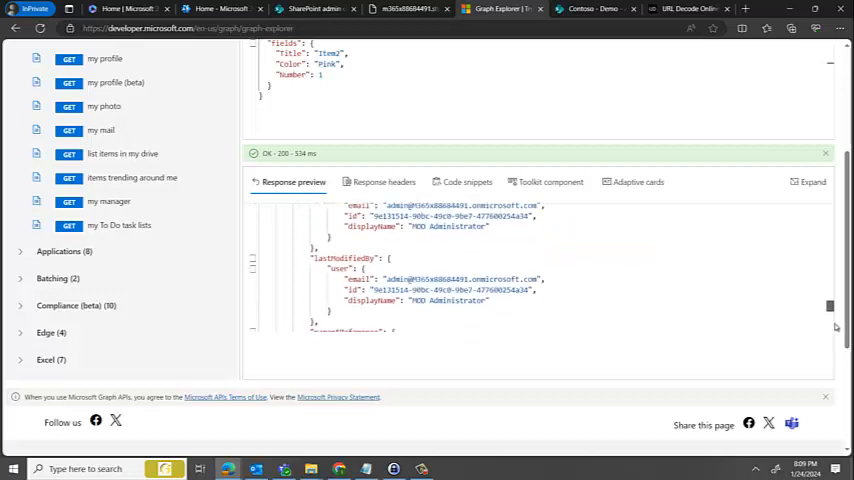
scroll(down, 3)
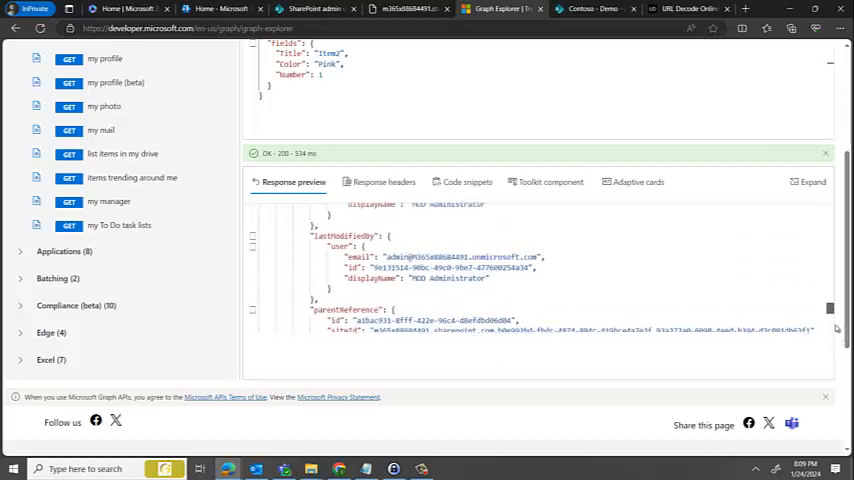
scroll(down, 3)
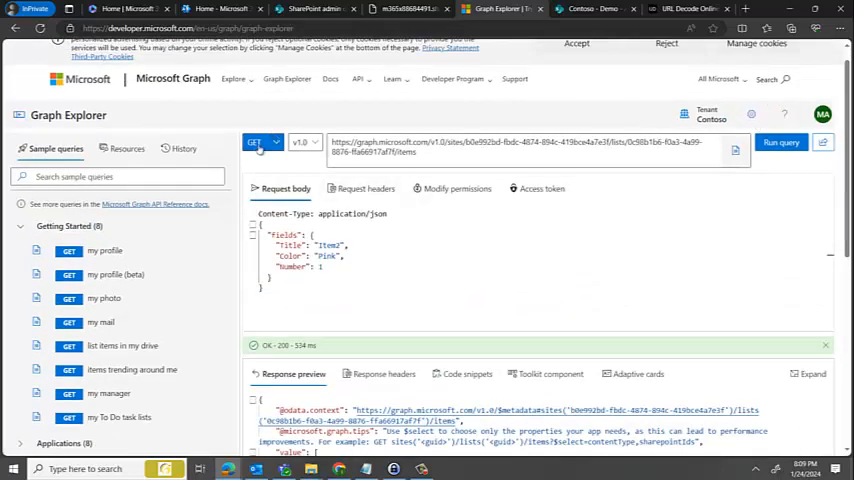
Step: Resend the corrected POST request for Item2 (Pink, 1) and view the Demo list
click(258, 142)
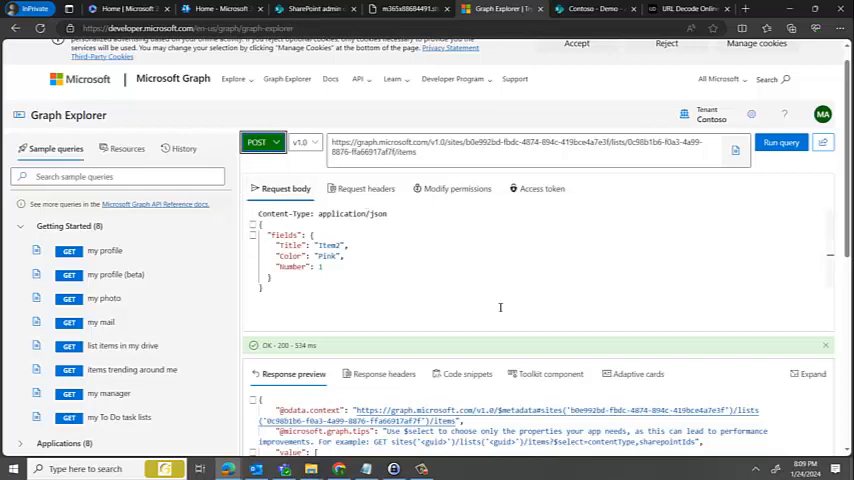
click(780, 142)
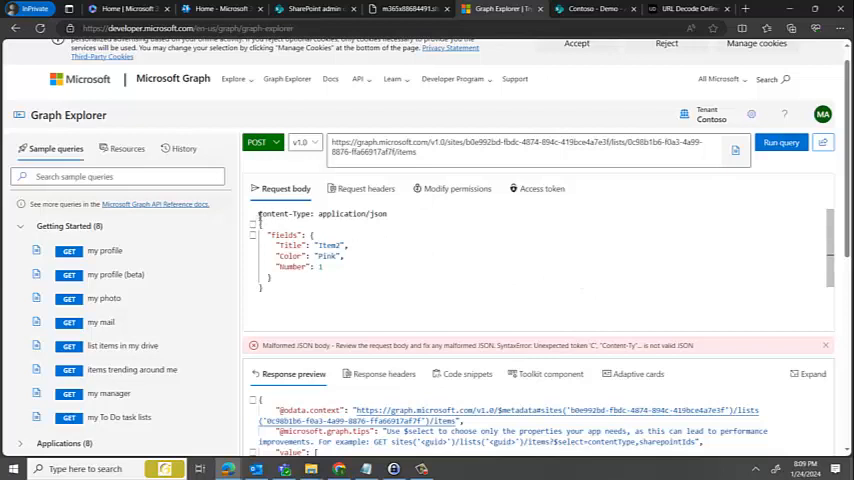
click(278, 212)
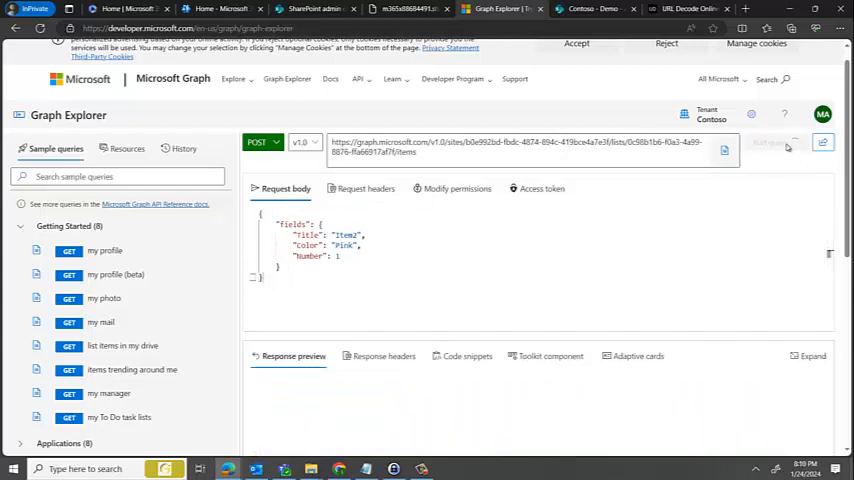
click(780, 142)
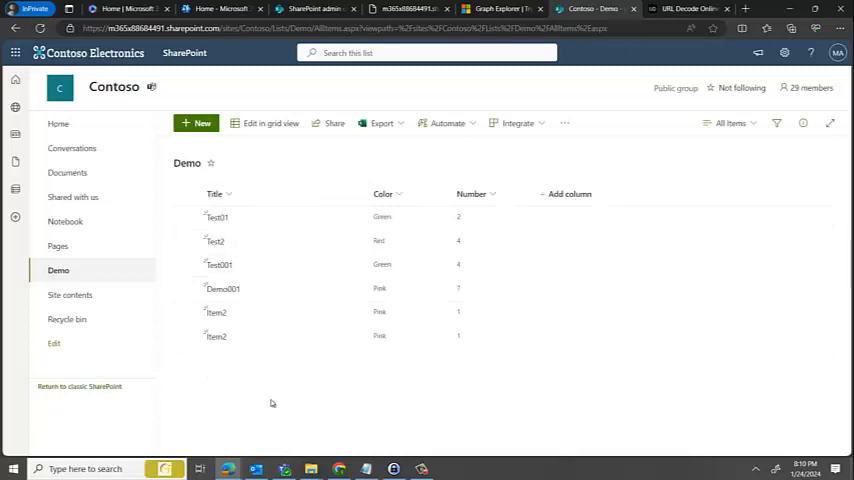
mouse_move(348, 320)
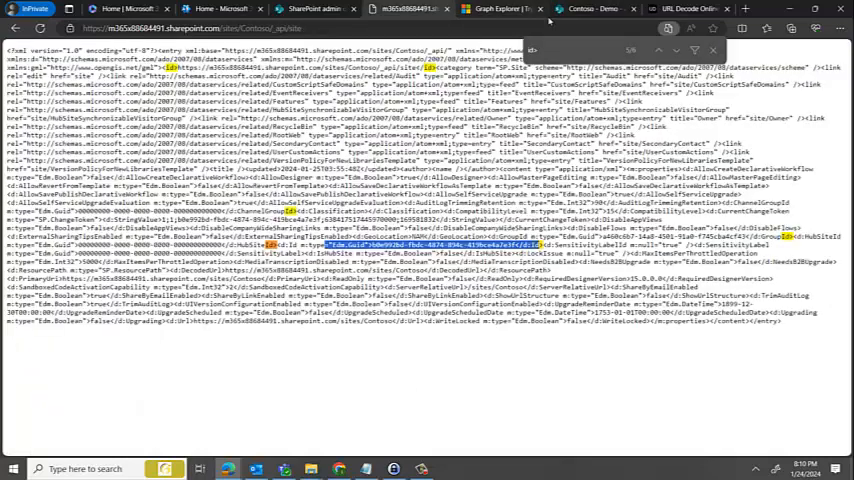
Step: Return to the Graph Explorer tab showing the 201 Created response for Item2
click(316, 8)
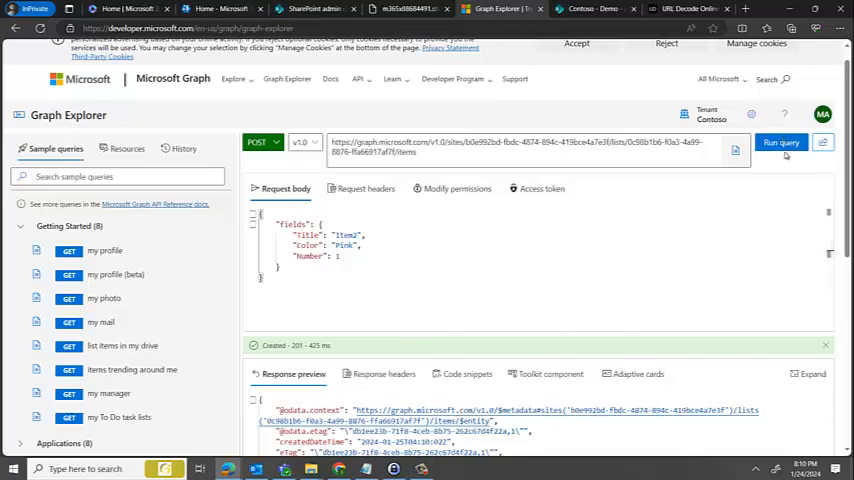
Step: Re-send the create-item request and confirm another Pink Item2 row in the Demo list
click(780, 142)
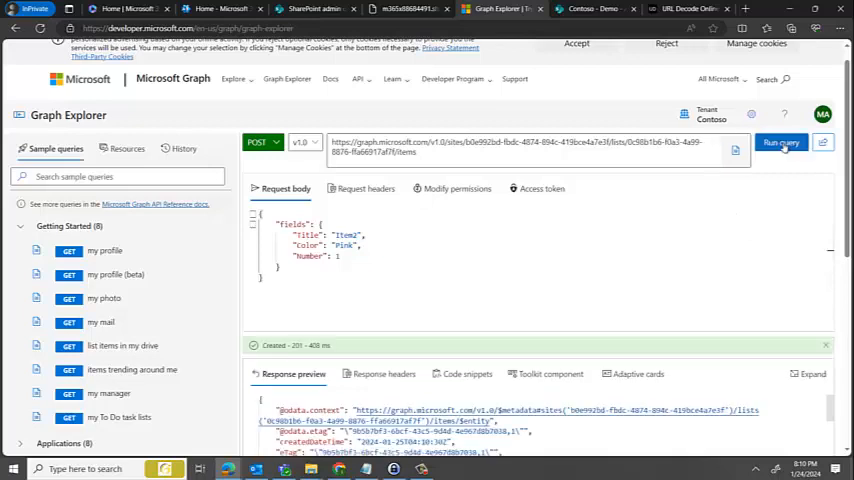
click(590, 8)
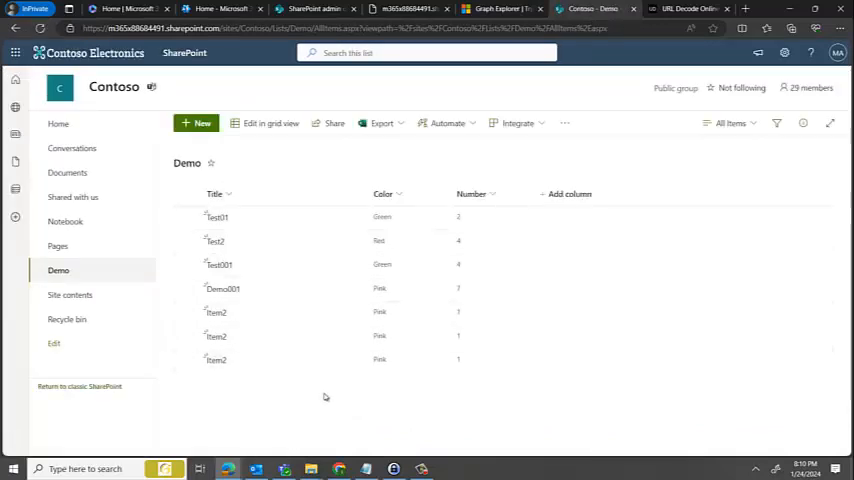
mouse_move(332, 378)
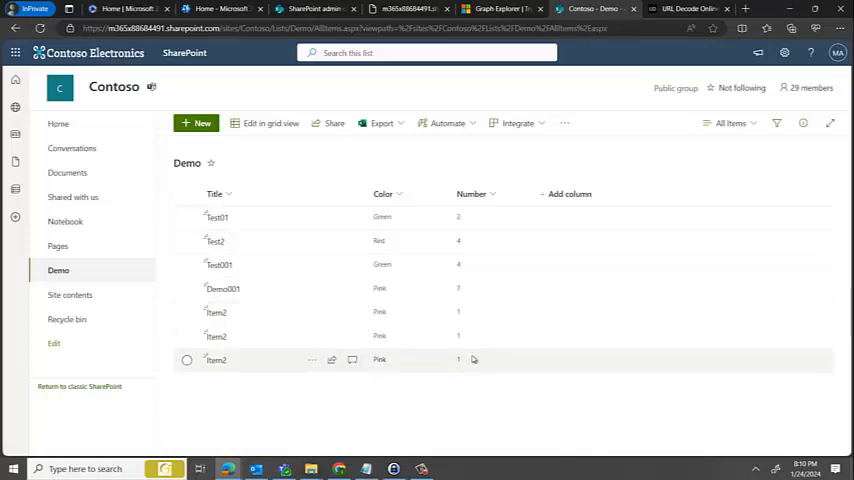
click(504, 8)
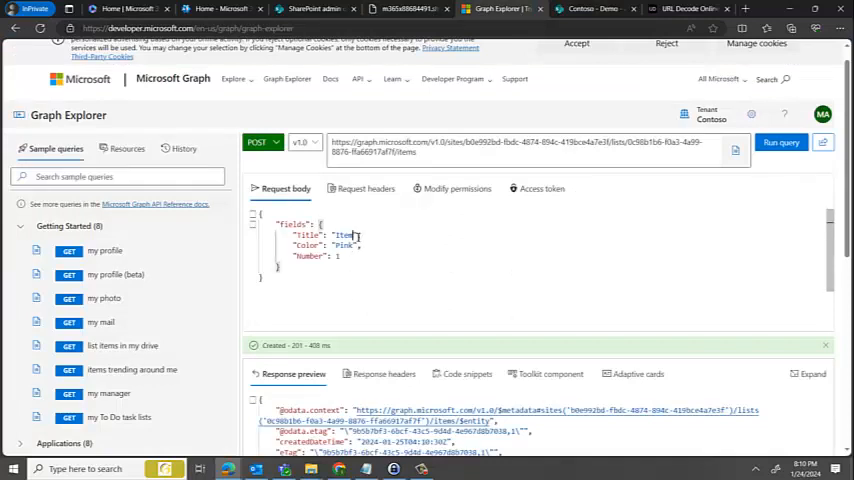
Step: Send a create-item request with Color Brown and Number 777
text(s)
text(003)
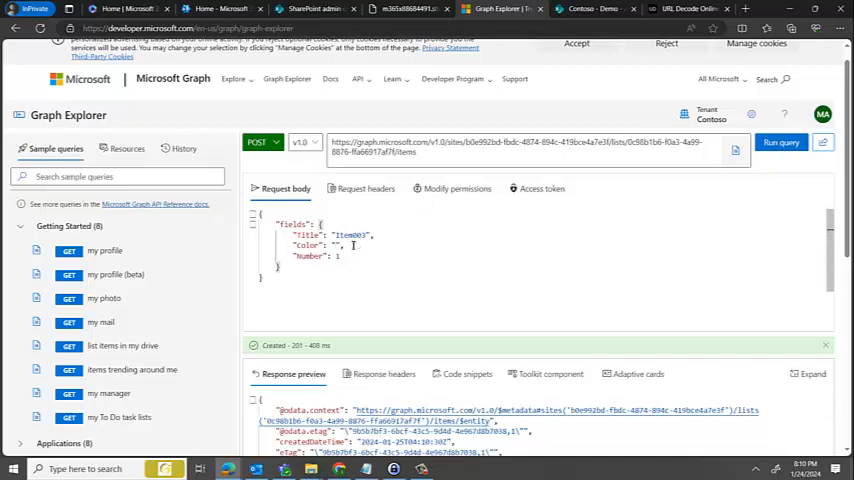
text(Brown)
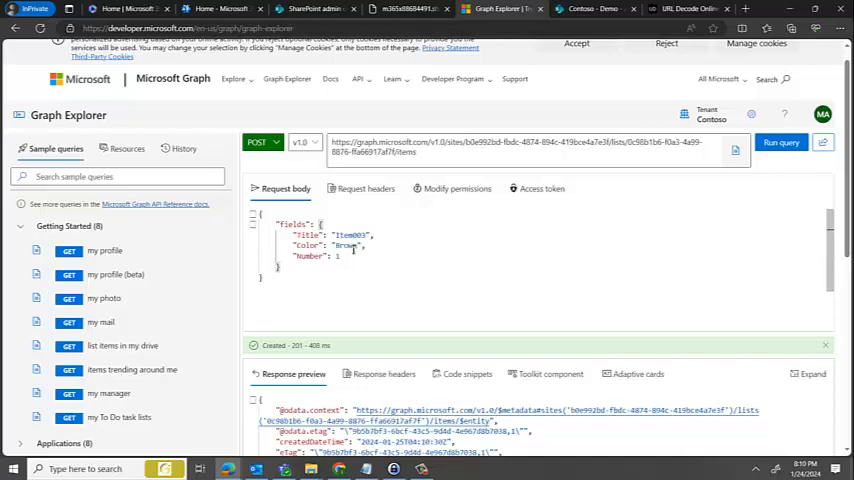
click(342, 256)
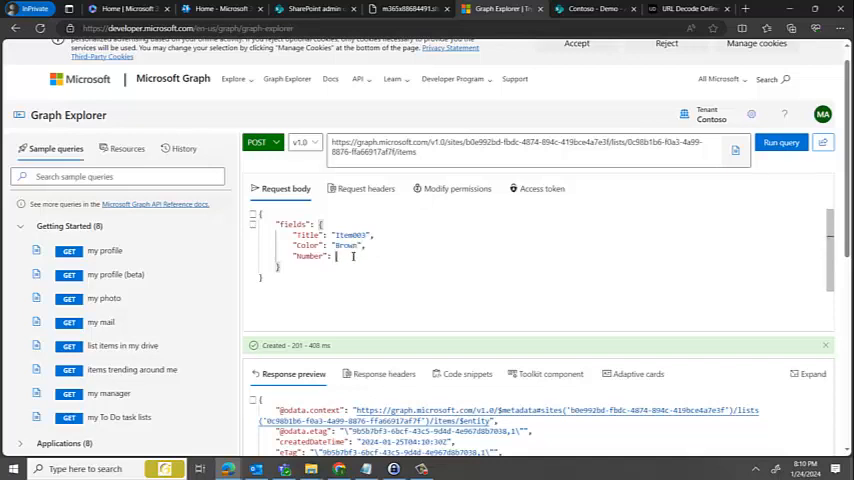
text(777)
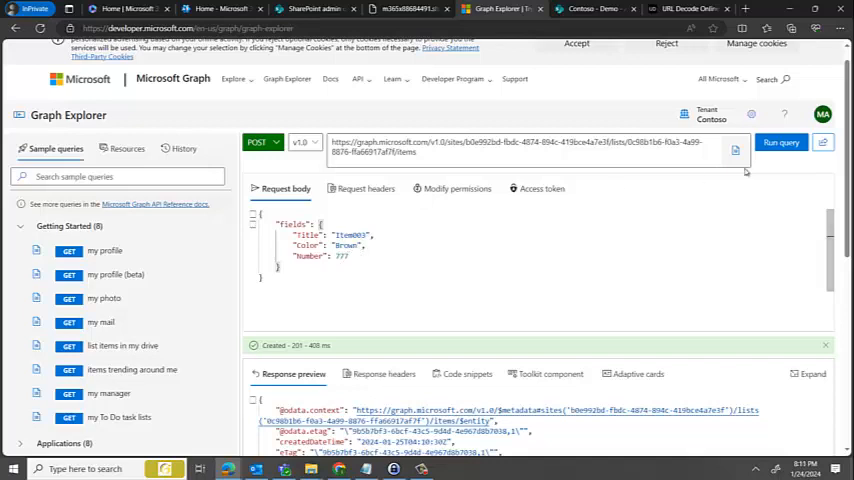
click(780, 142)
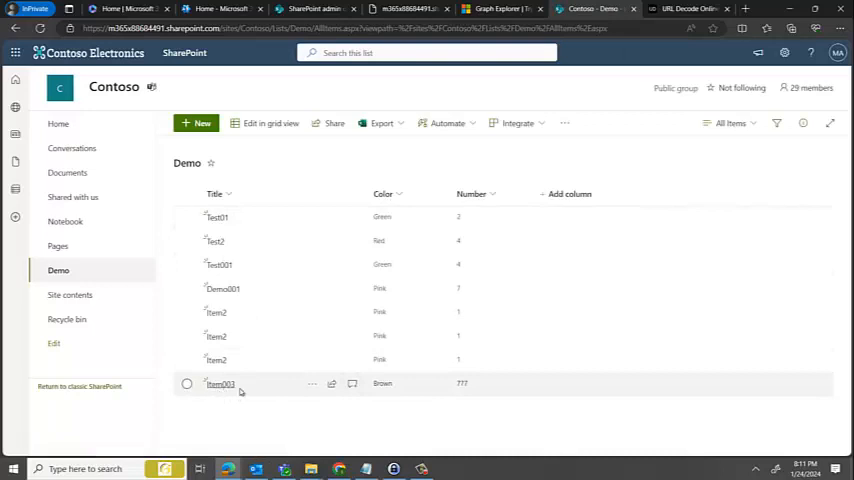
mouse_move(458, 394)
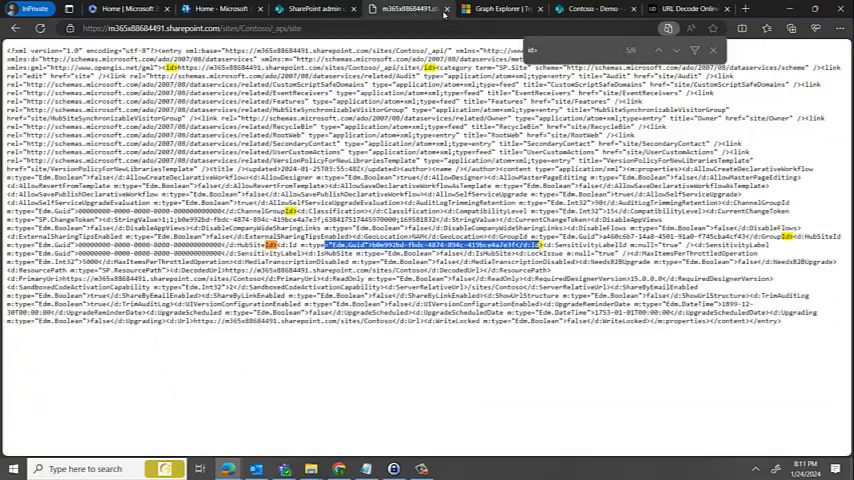
Step: Confirm the brown 777 item in the Demo list and return to Graph Explorer
click(594, 8)
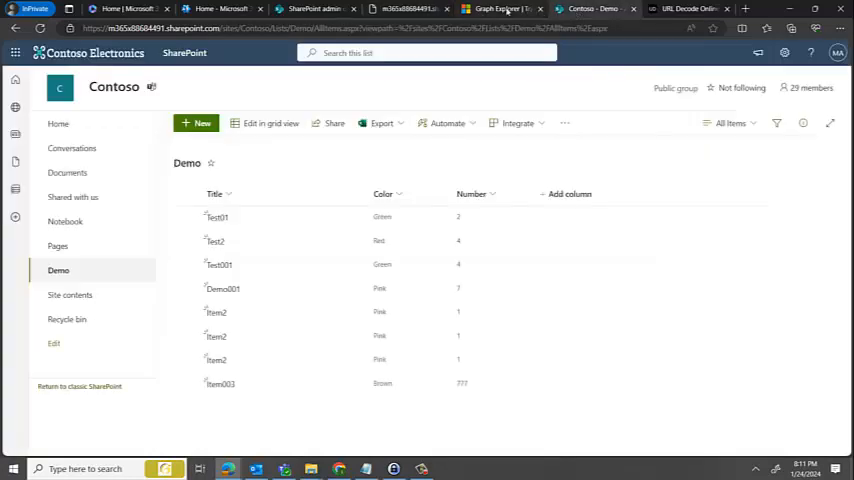
click(504, 8)
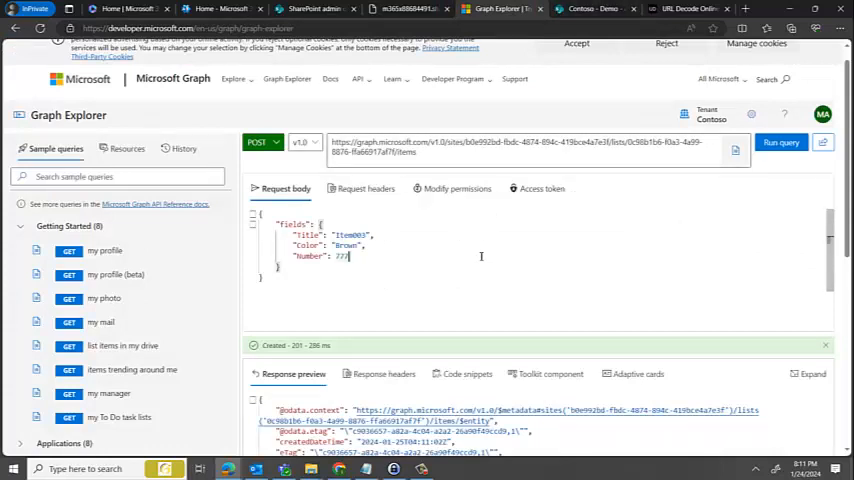